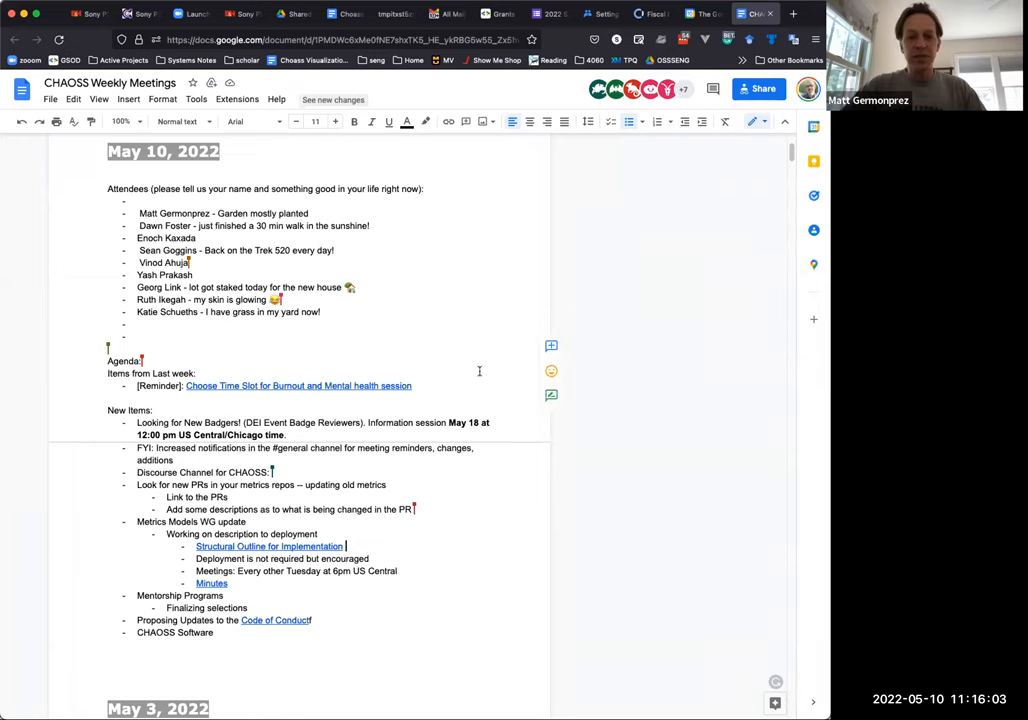
{"action": "mouse_move", "coordinate": [476, 374]}
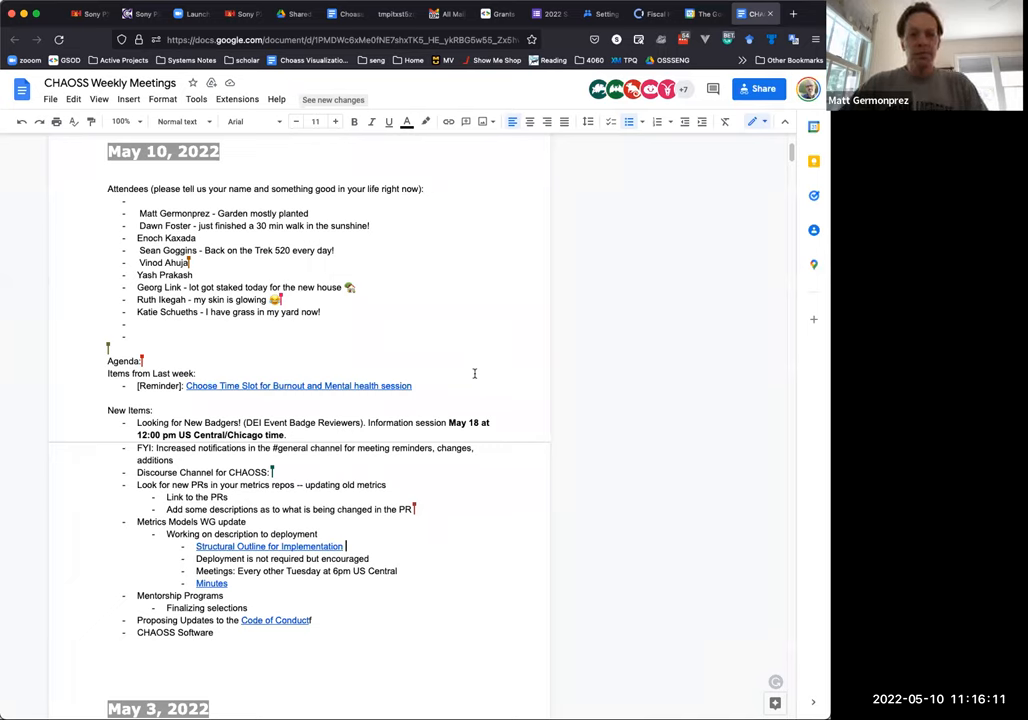
{"action": "mouse_move", "coordinate": [472, 376]}
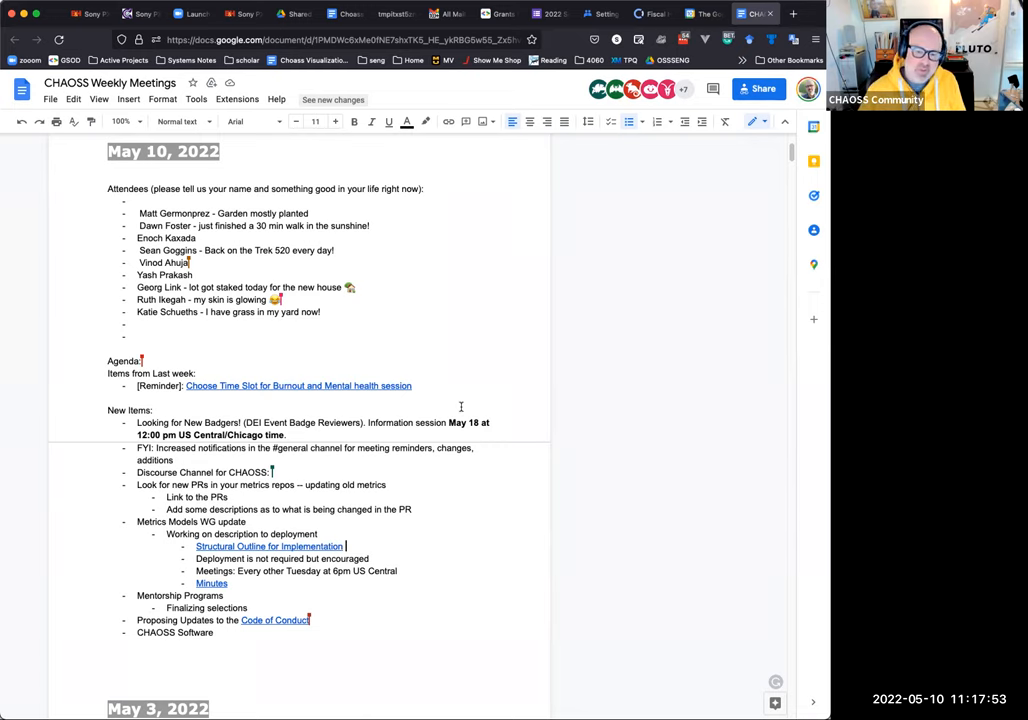
Open the linked CHAOSS Community Code of Conduct draft and dismiss the account notice
{"action": "right_click", "coordinate": [276, 620]}
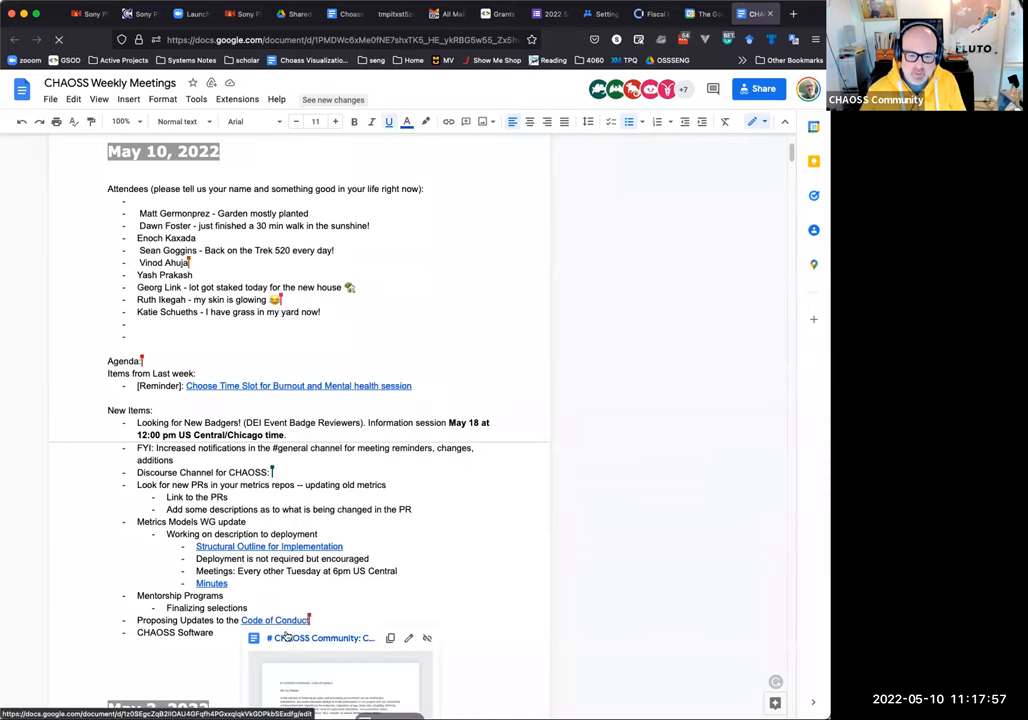
{"action": "left_click", "coordinate": [280, 620]}
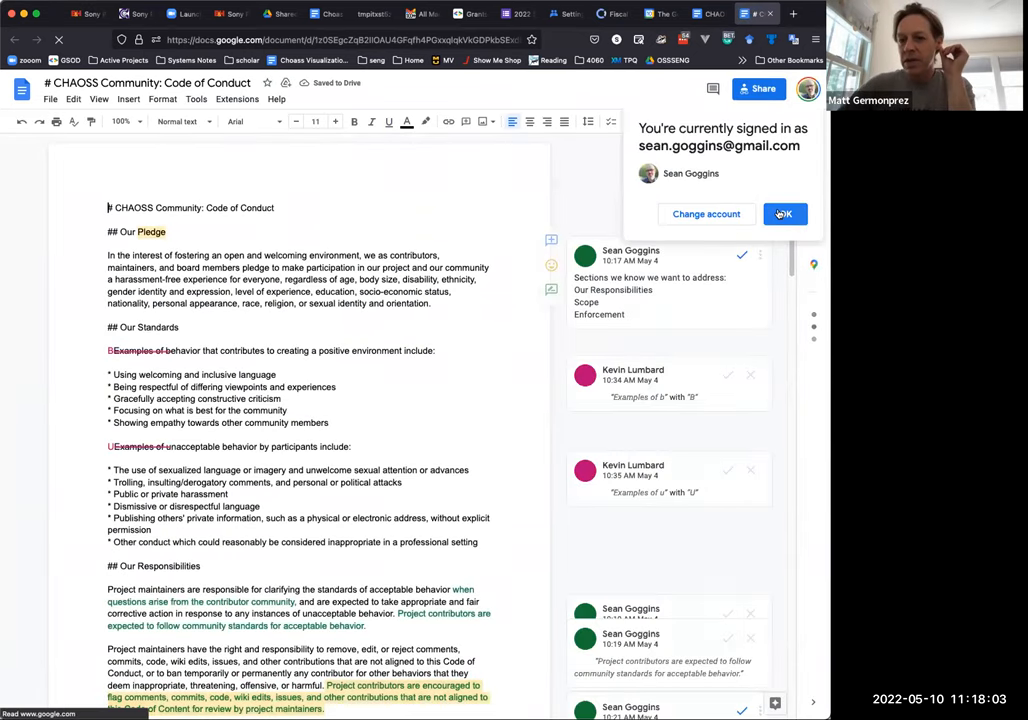
{"action": "left_click", "coordinate": [784, 214]}
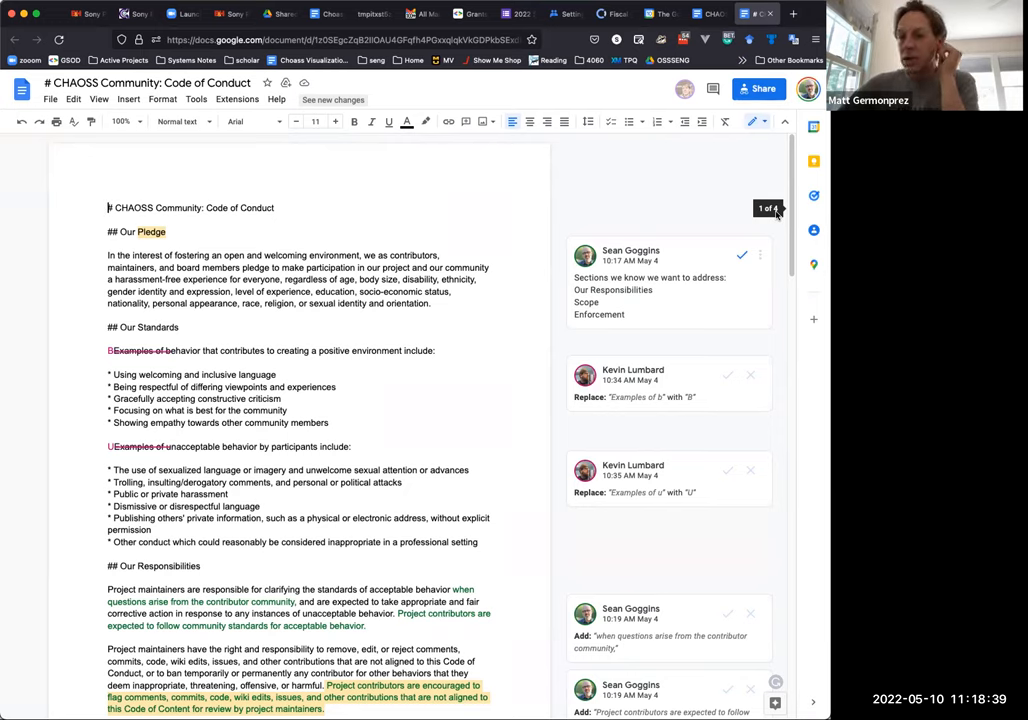
{"action": "scroll", "scroll_direction": "down", "scroll_amount": 3}
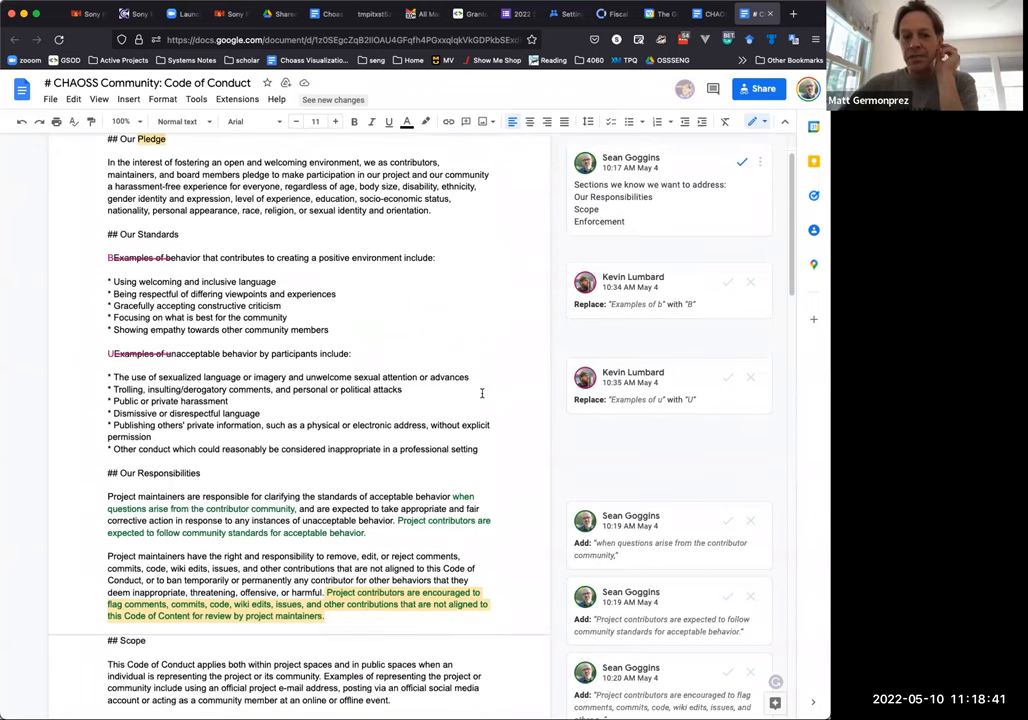
{"action": "scroll", "scroll_direction": "down", "scroll_amount": 3}
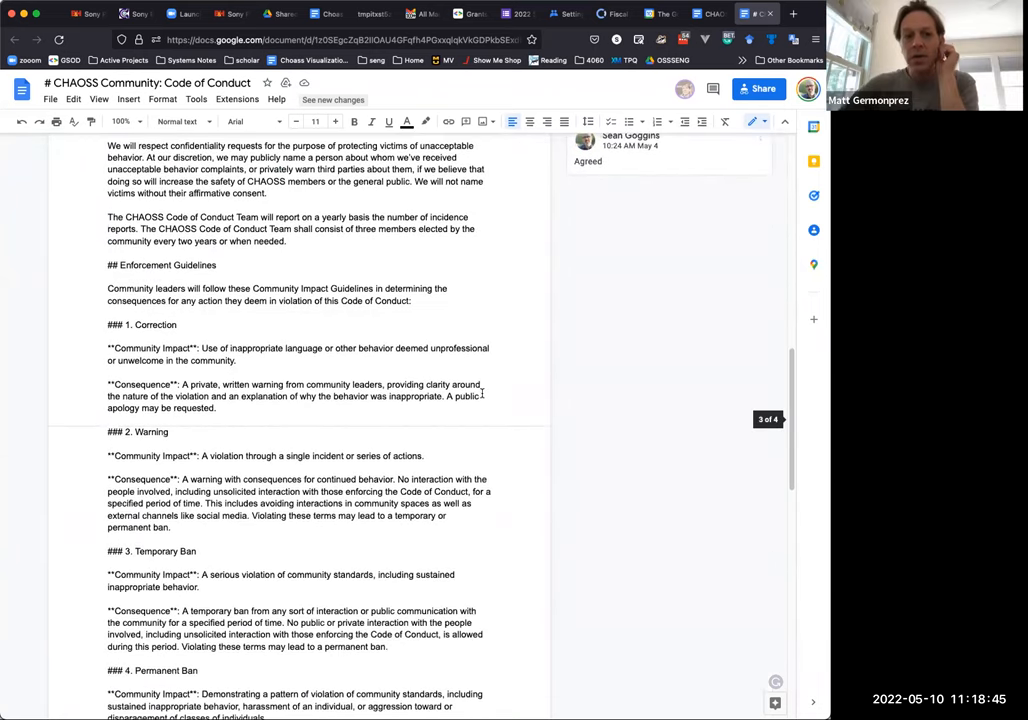
{"action": "scroll", "scroll_direction": "down", "scroll_amount": 3}
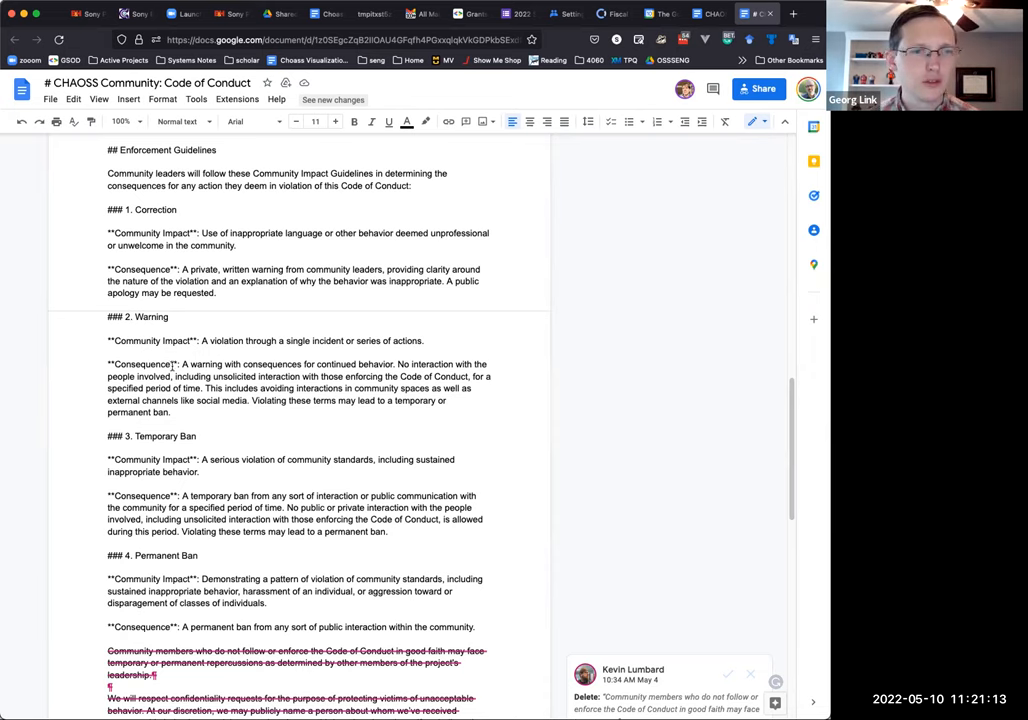
{"action": "scroll", "scroll_direction": "down", "scroll_amount": 3}
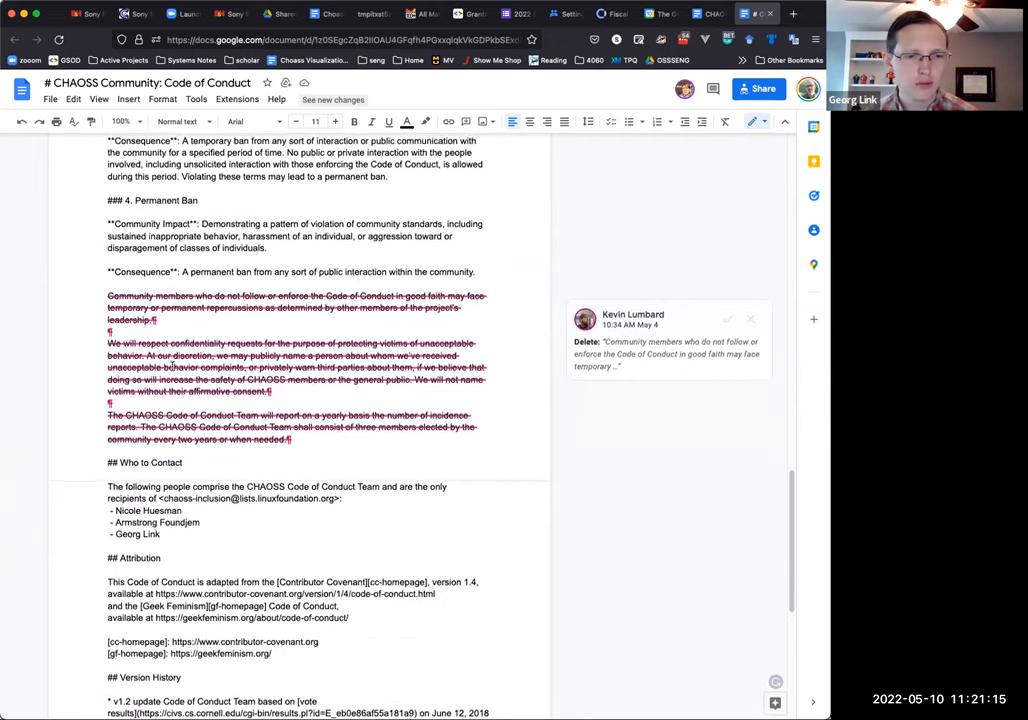
{"action": "scroll", "scroll_direction": "down", "scroll_amount": 3}
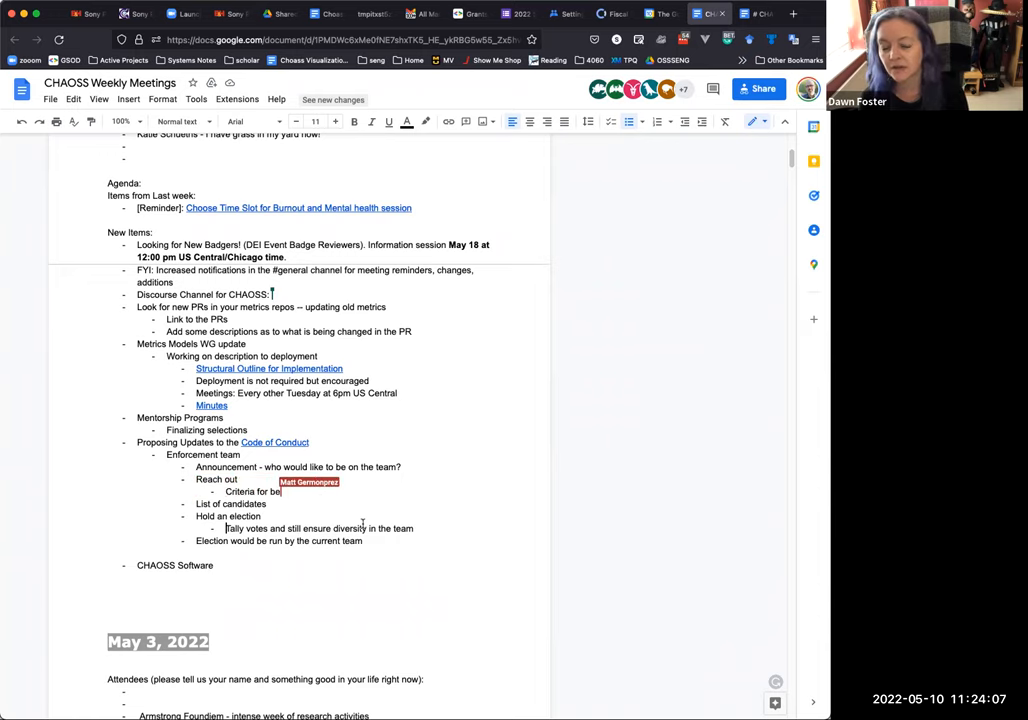
Finish 'Criteria for being on the team' and add 'Contributor to the CHAOSS community' as a sub-bullet
{"action": "type", "text": "ing on the team"}
{"action": "type", "text": "Term in the CHAOSS community"}
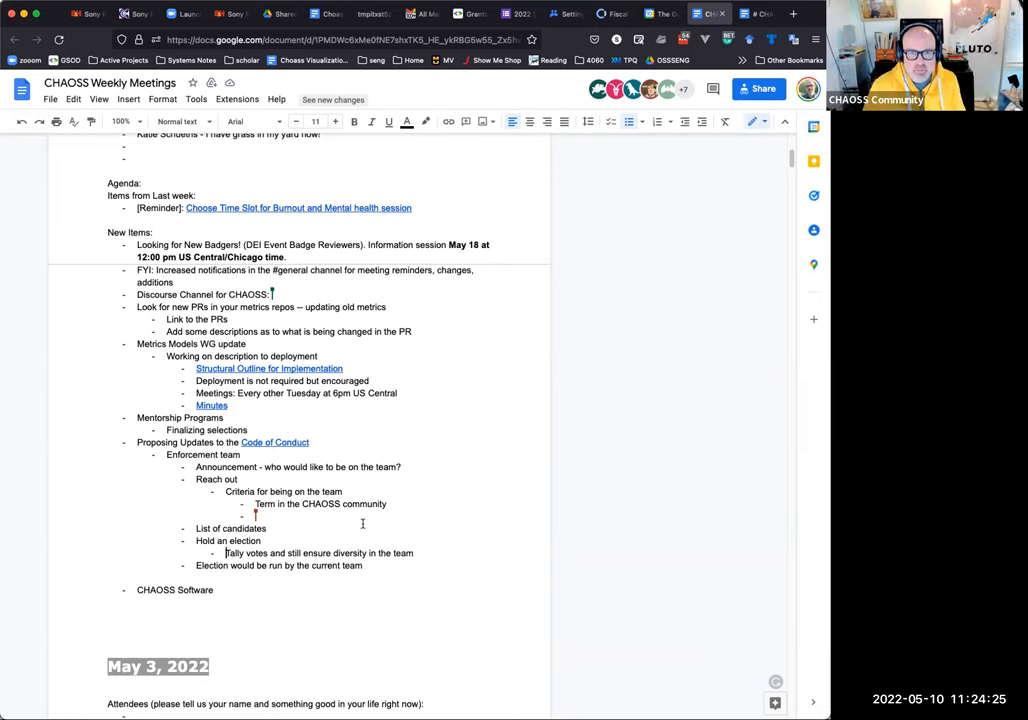
{"action": "type", "text": "Contribut"}
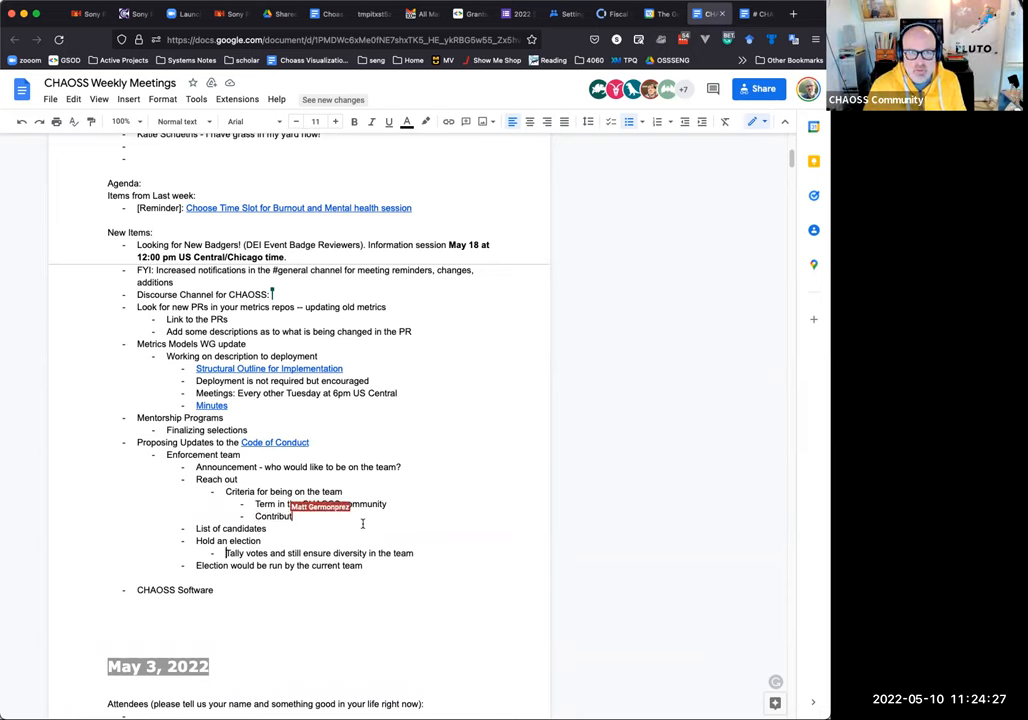
{"action": "type", "text": "Contributor to the CHAOSS"}
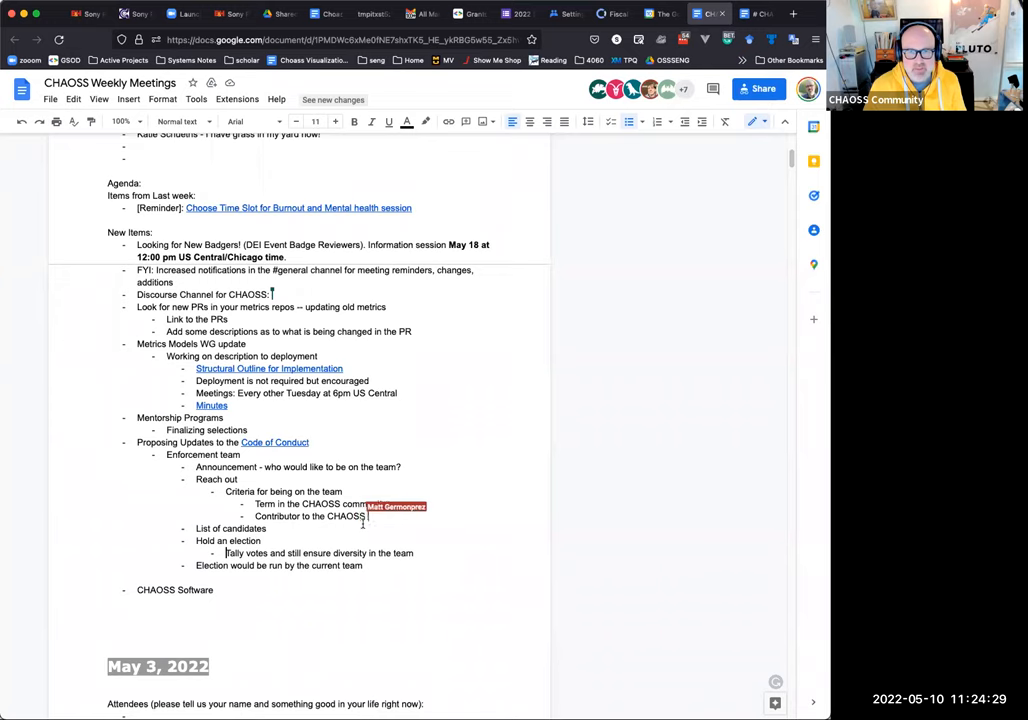
{"action": "type", "text": "community"}
{"action": "type", "text": "Experience in"}
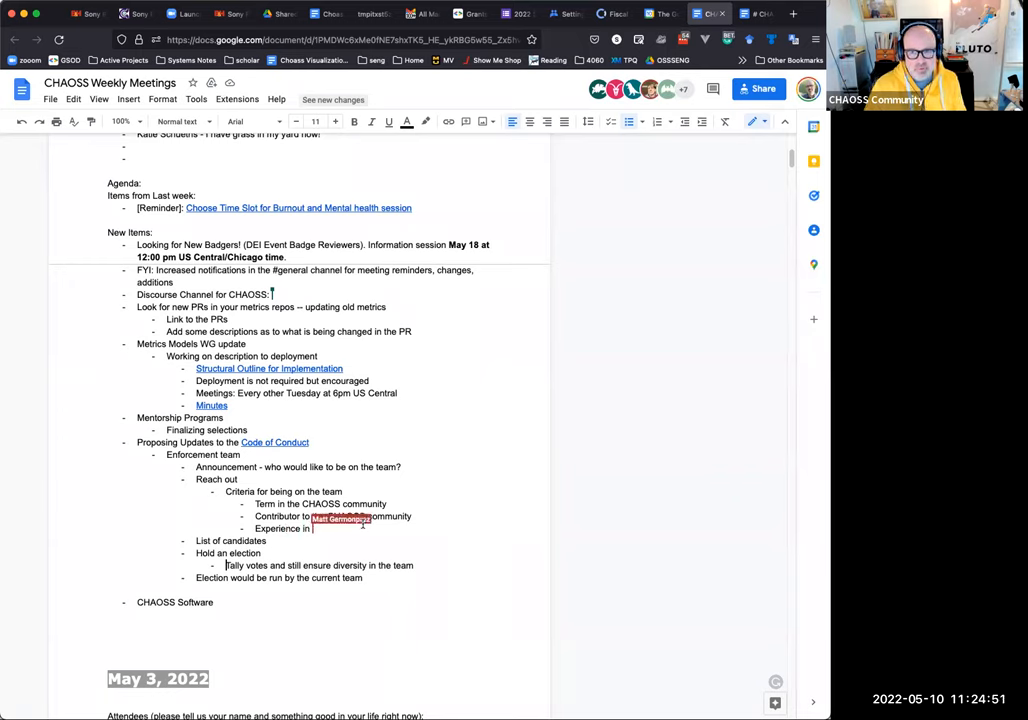
{"action": "type", "text": "DEI efforts"}
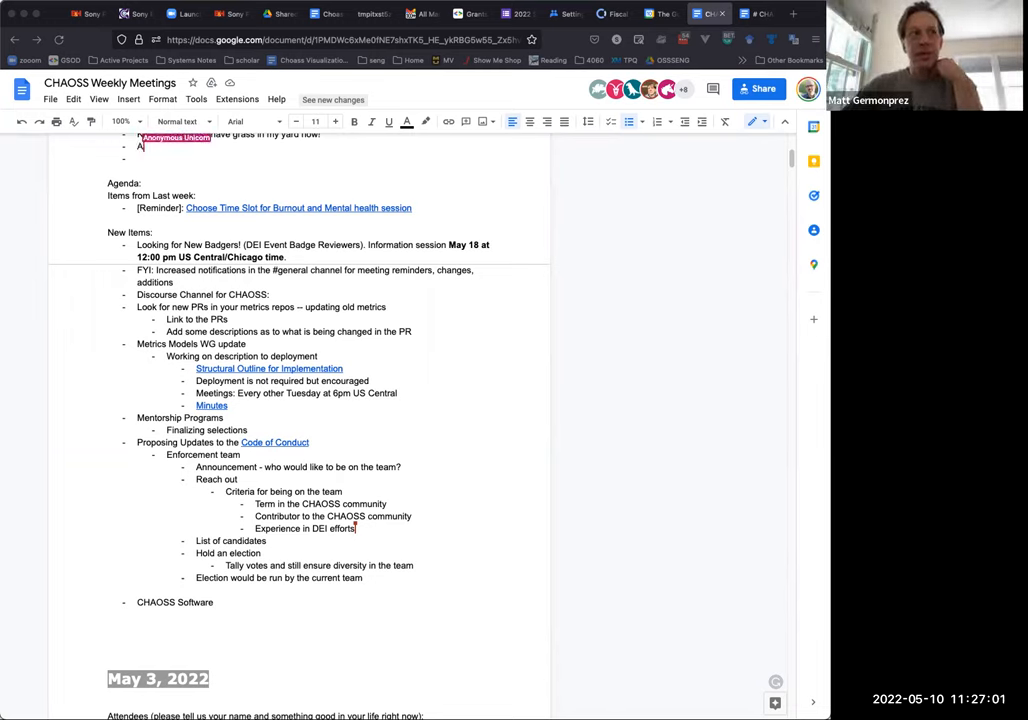
{"action": "type", "text": "Ayush T"}
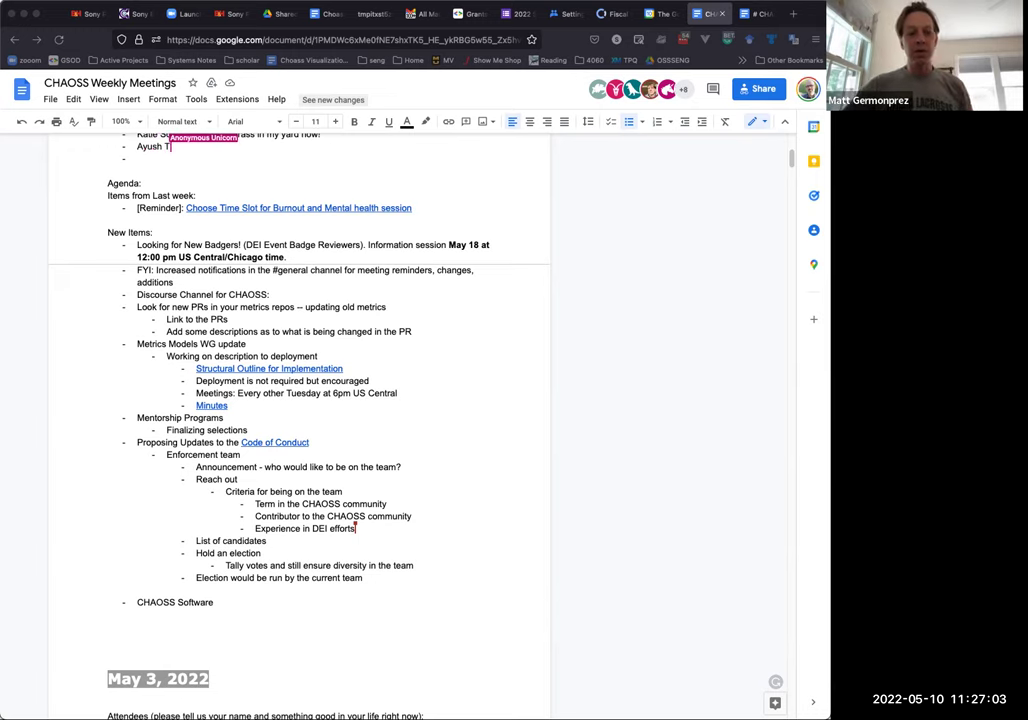
{"action": "type", "text": "amra -"}
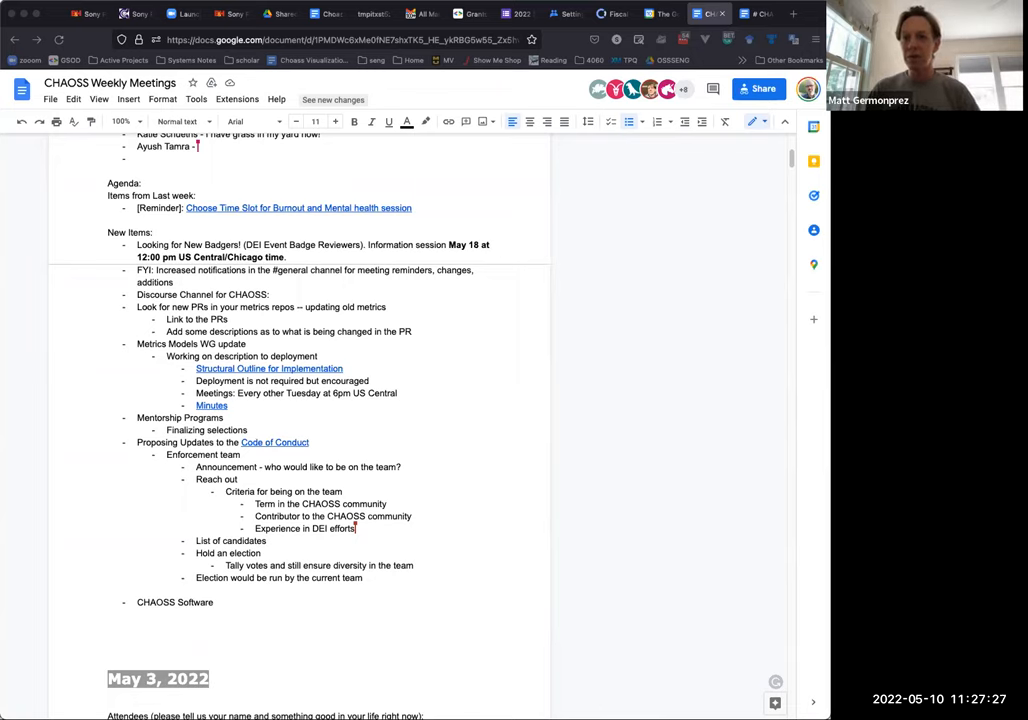
{"action": "type", "text": "Got my"}
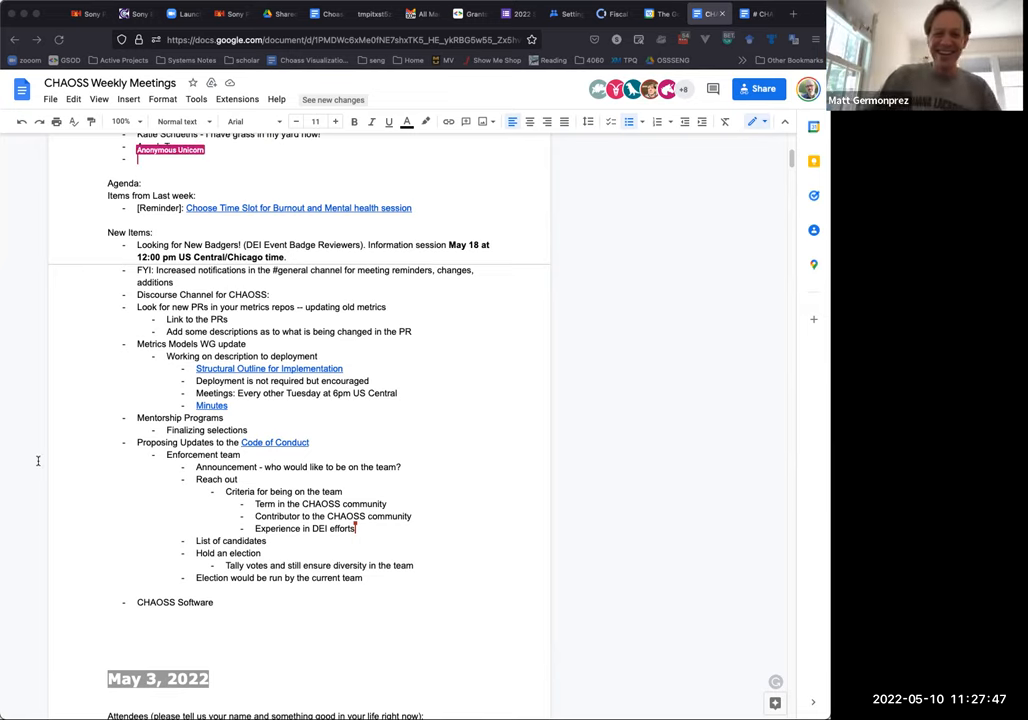
{"action": "type", "text": "Ayush Tamra -"}
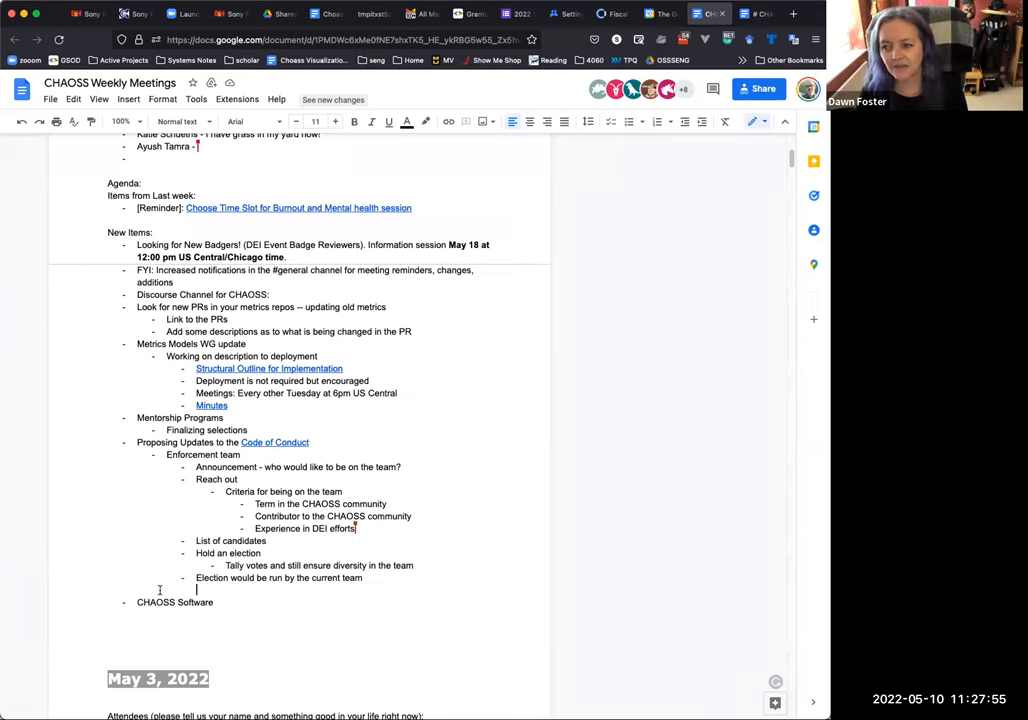
Add a bullet noting the Code of Conduct team needs training and to get advice from Joanna on options
{"action": "key", "text": "Enter"}
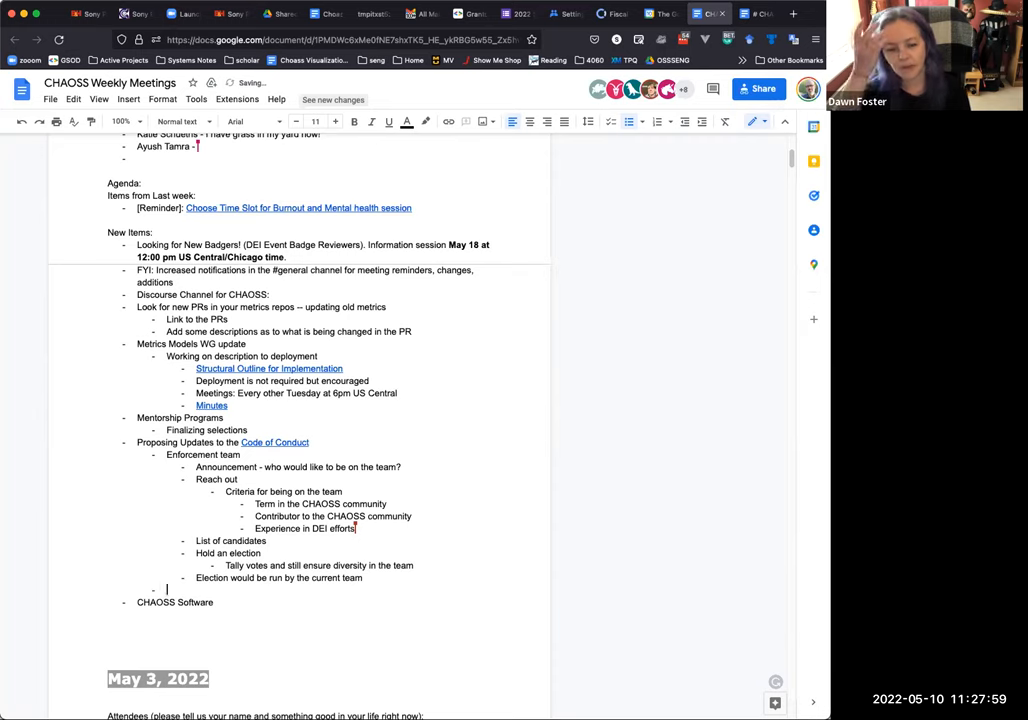
{"action": "type", "text": "Need to provide some training for code of conduc"}
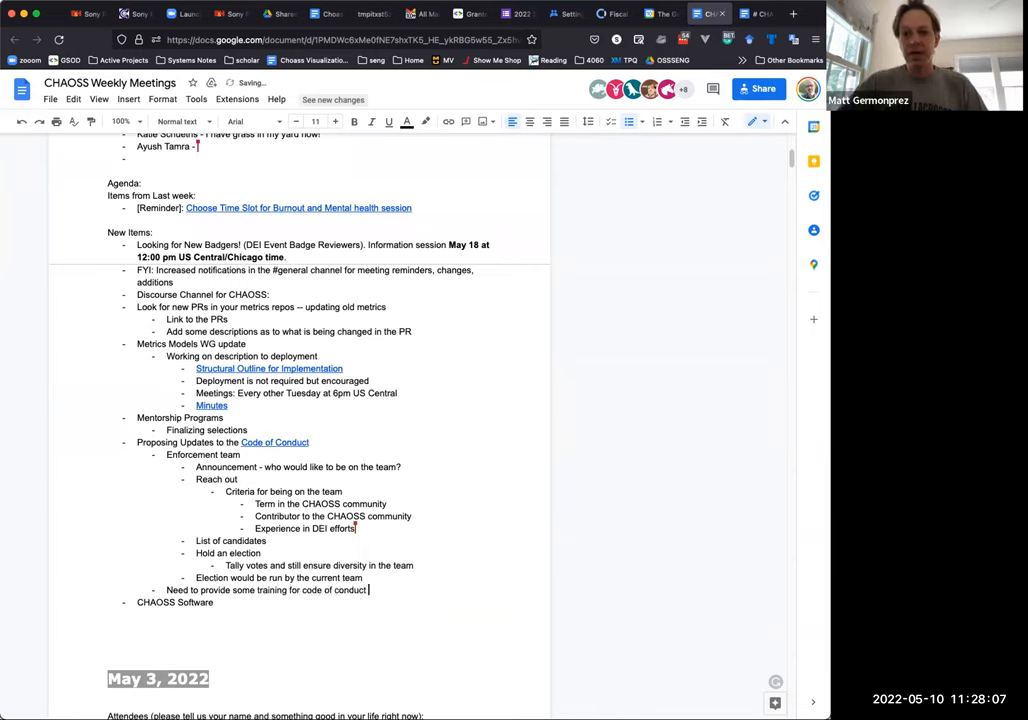
{"action": "type", "text": "team."}
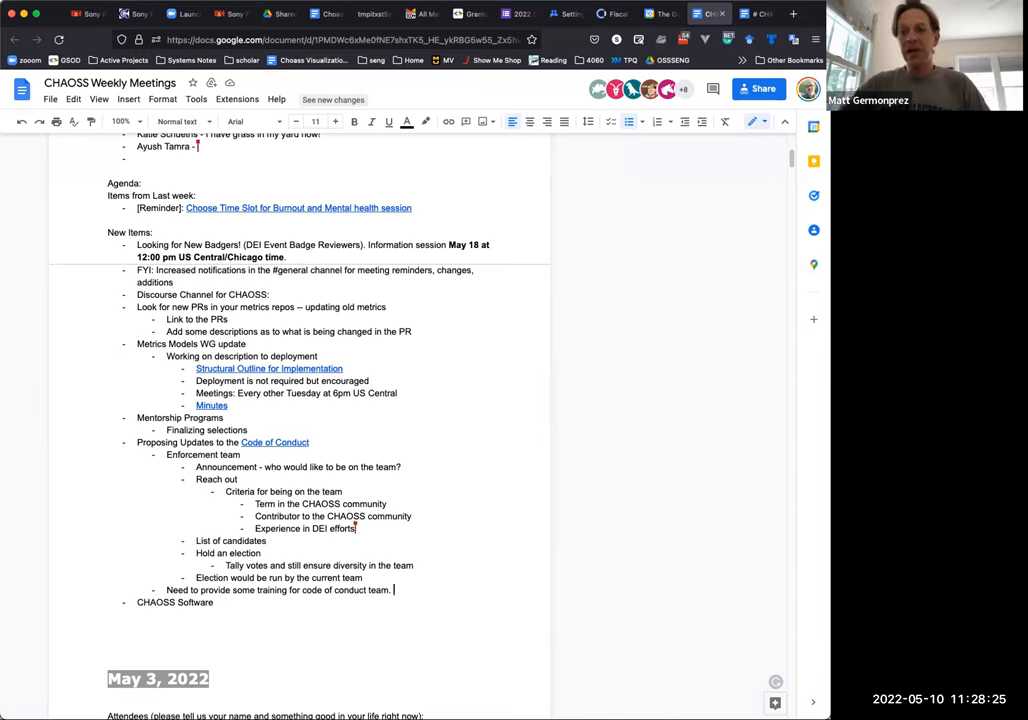
{"action": "type", "text": "Get some advice from"}
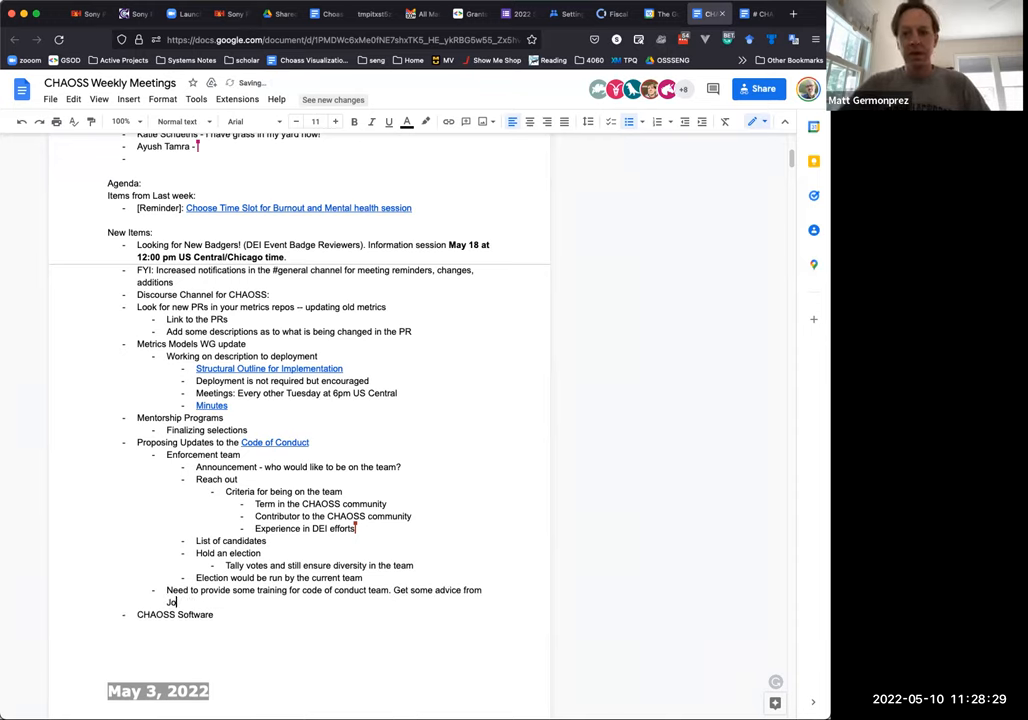
{"action": "type", "text": "Joanna on which ones to pursue."}
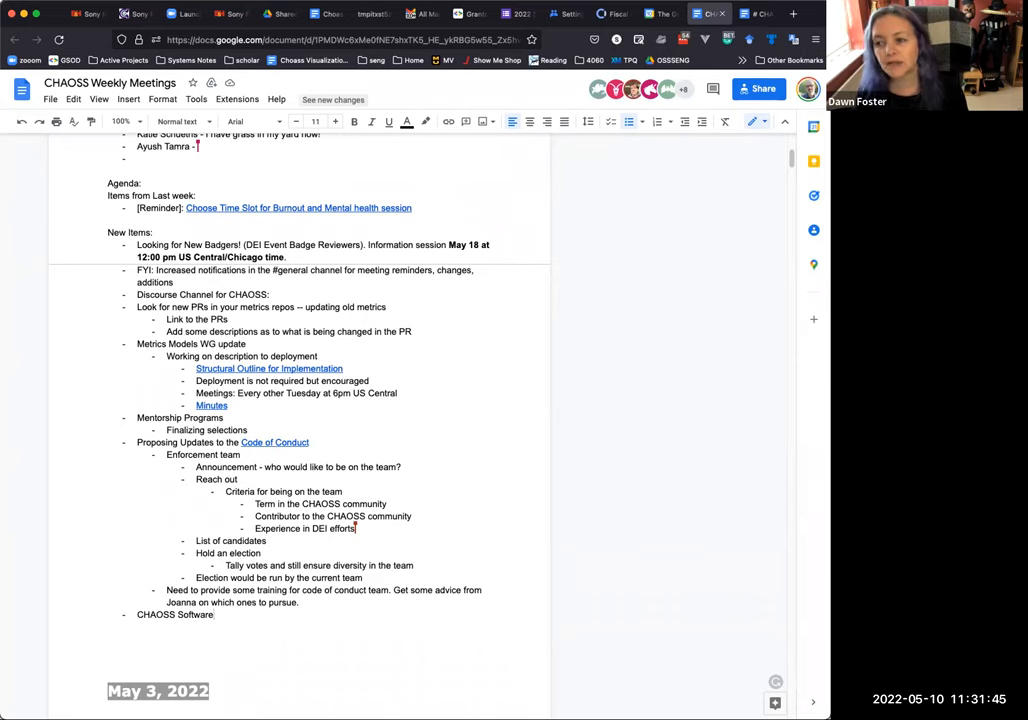
Start the Kubernetes example bullet on new contributor workshops and what's needed to make a contribution
{"action": "type", "text": "Examples:"}
{"action": "type", "text": "K"}
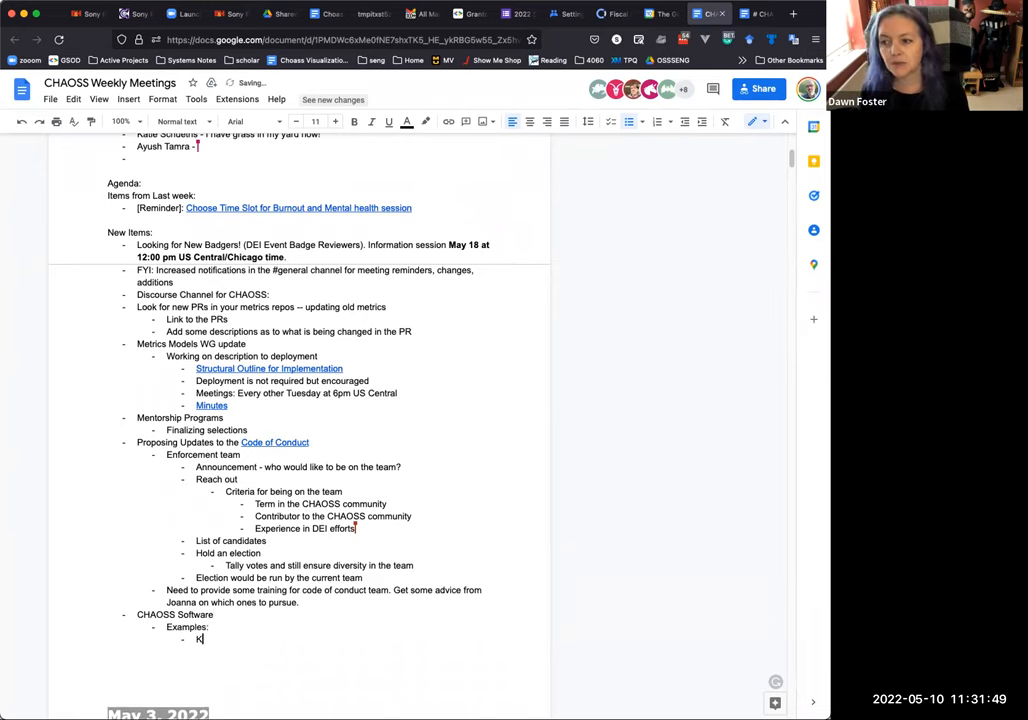
{"action": "type", "text": "ubernetes:"}
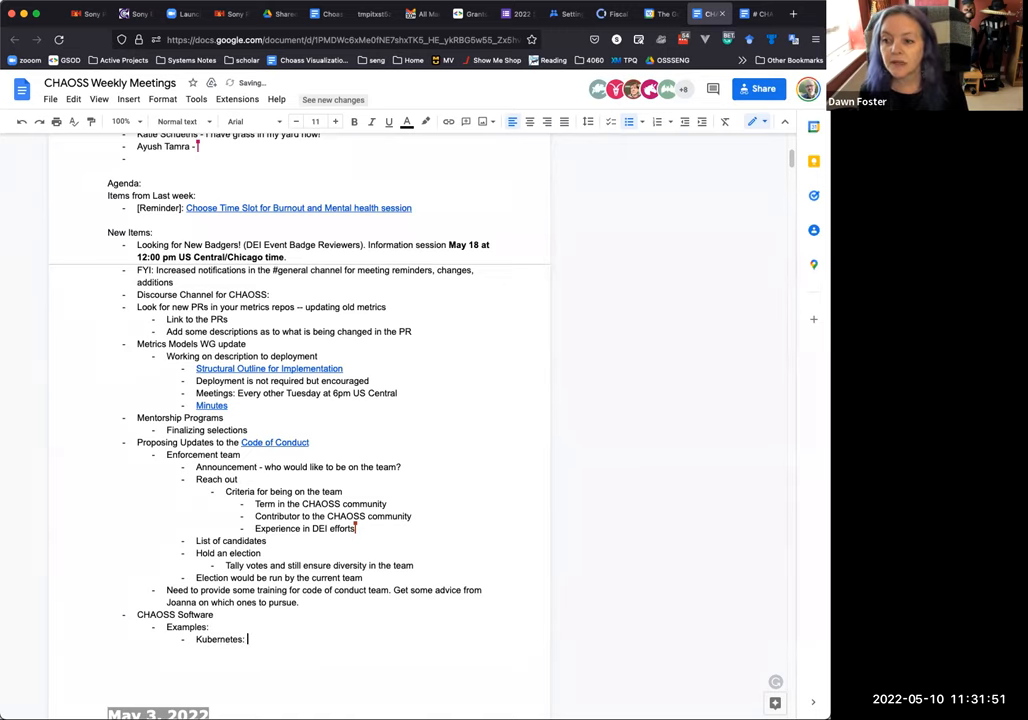
{"action": "type", "text": "New contributor workshops: Spun up from zero to where you"}
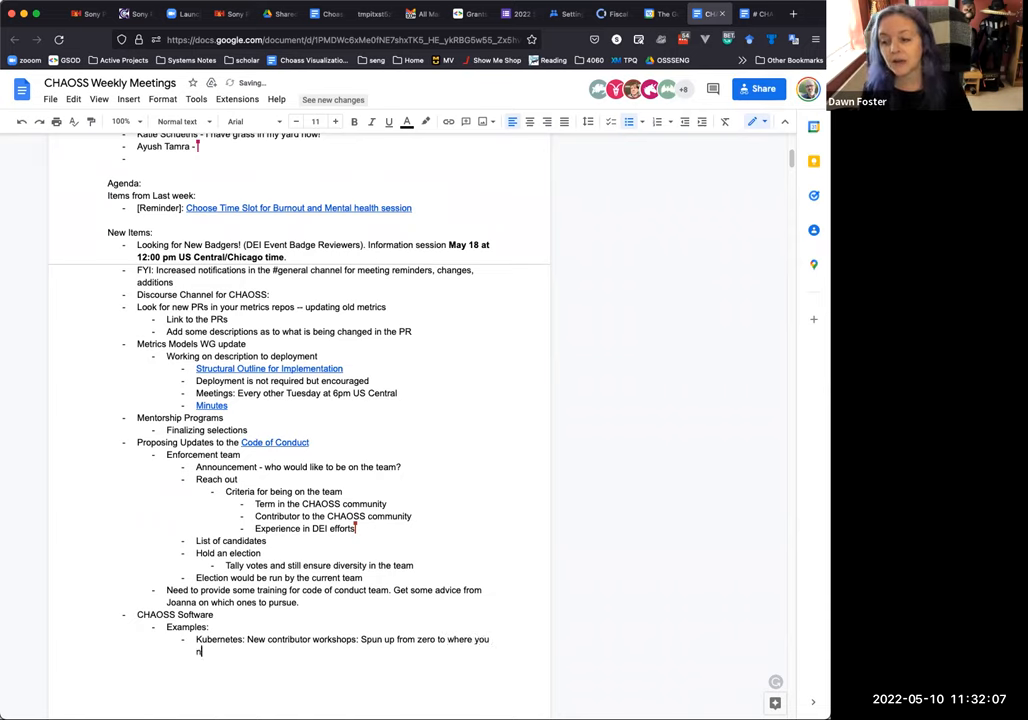
{"action": "type", "text": "need to be to"}
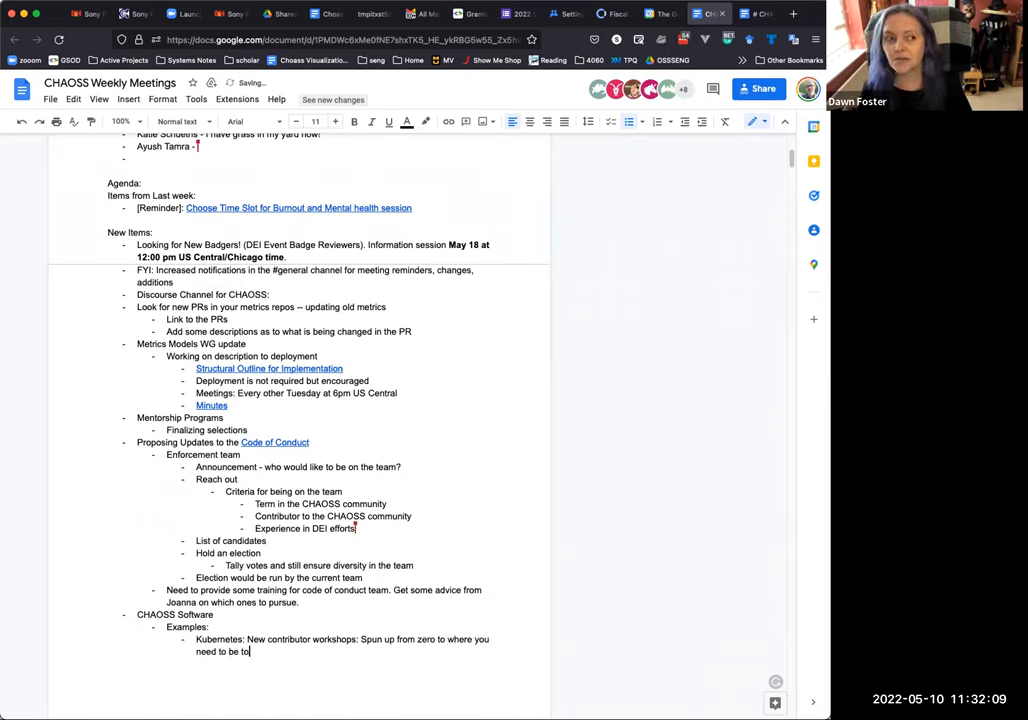
{"action": "type", "text": "make a contriu"}
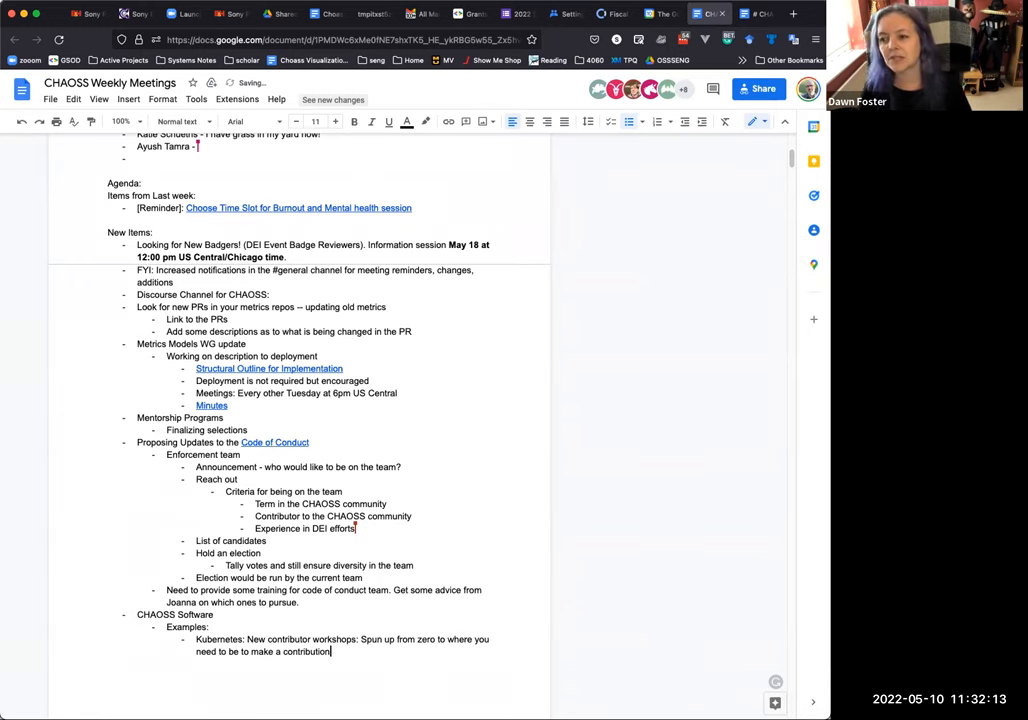
{"action": "type", "text": "Getting"}
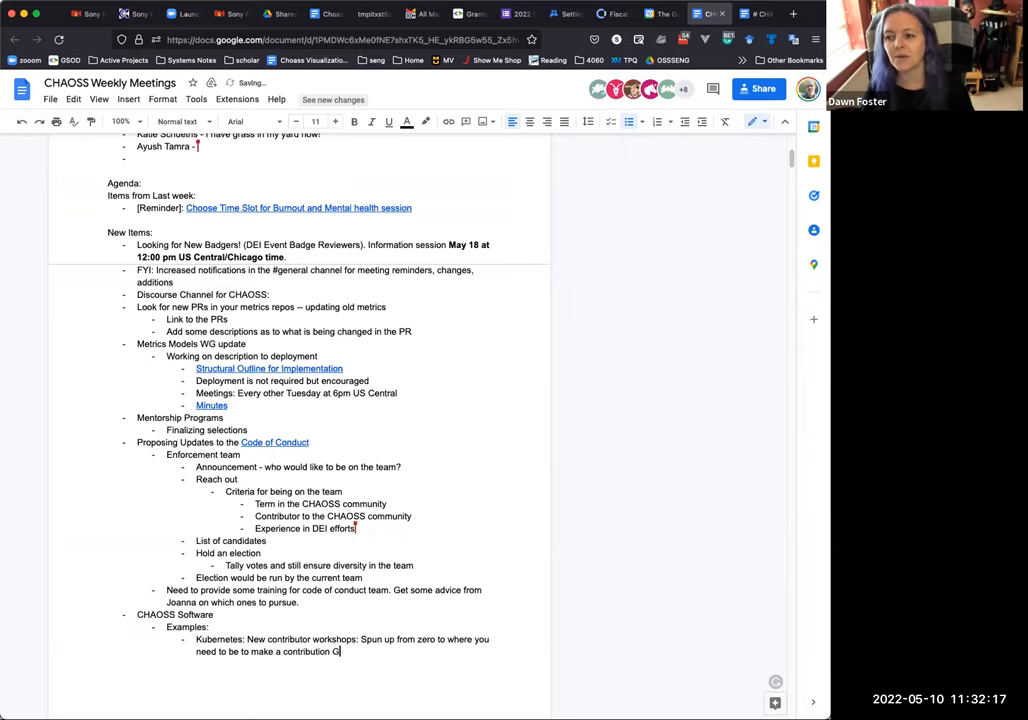
Note this did not reach a fully onsite approach and contributor workshops are moving online
{"action": "type", "text": "This"}
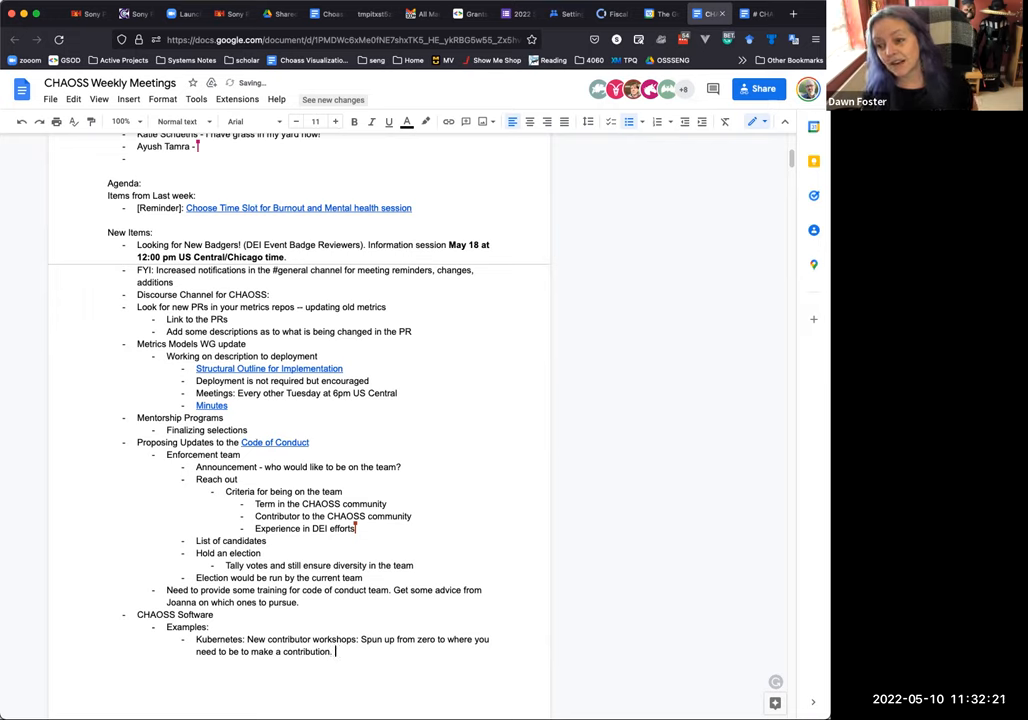
{"action": "type", "text": "This did not go as well as a fully onsite p"}
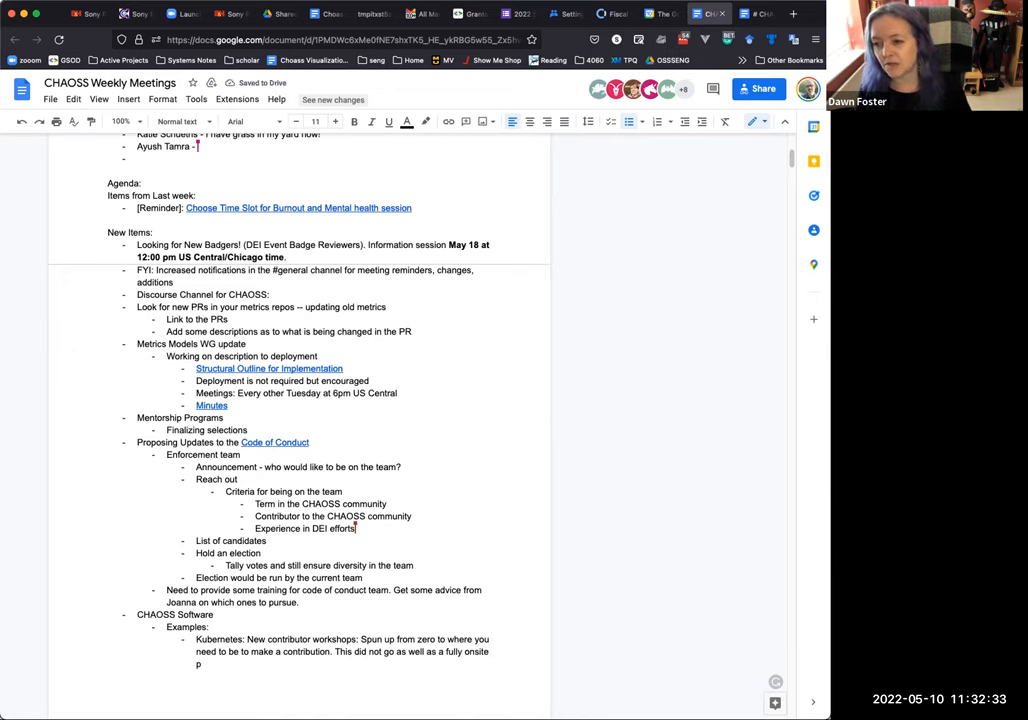
{"action": "type", "text": "approach."}
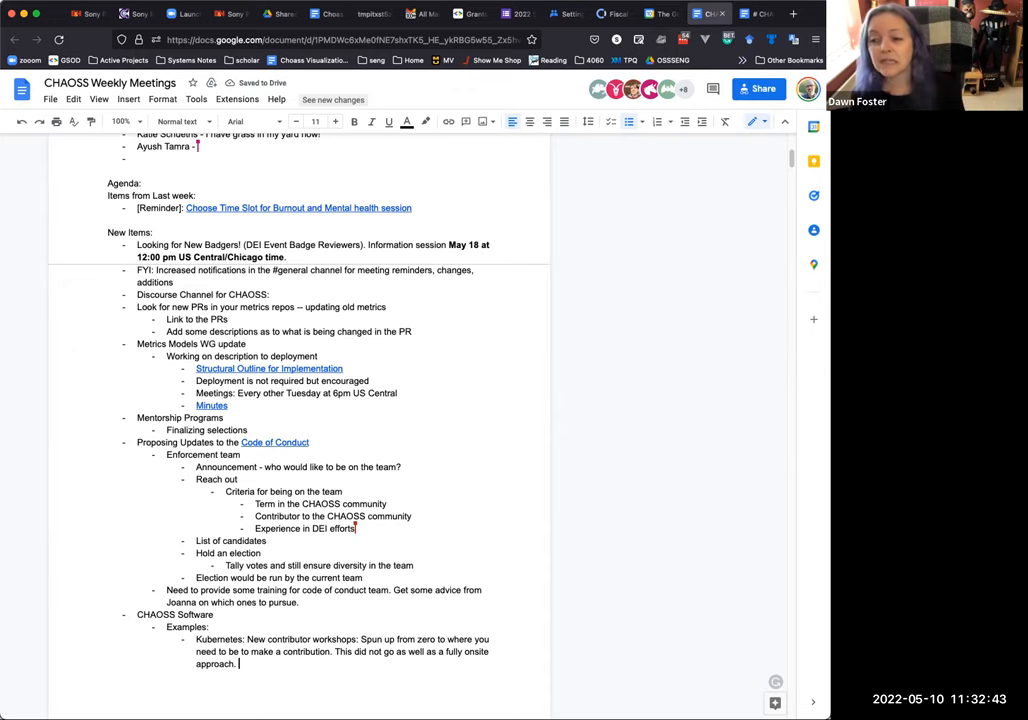
{"action": "type", "text": "Moving toward new co"}
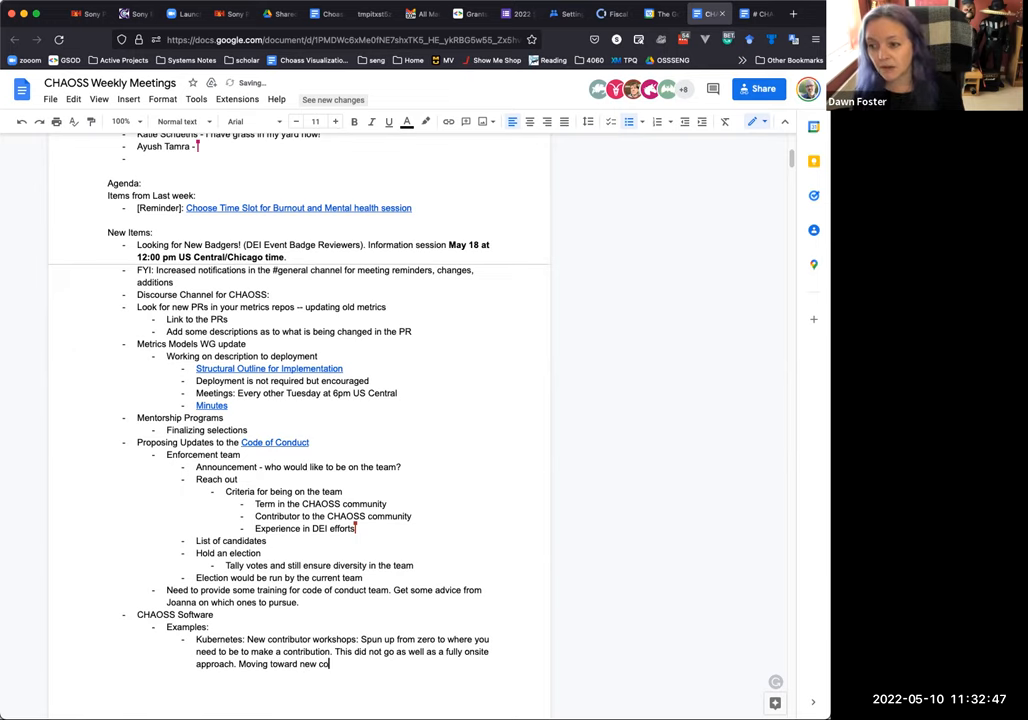
{"action": "type", "text": "ntributor worksh"}
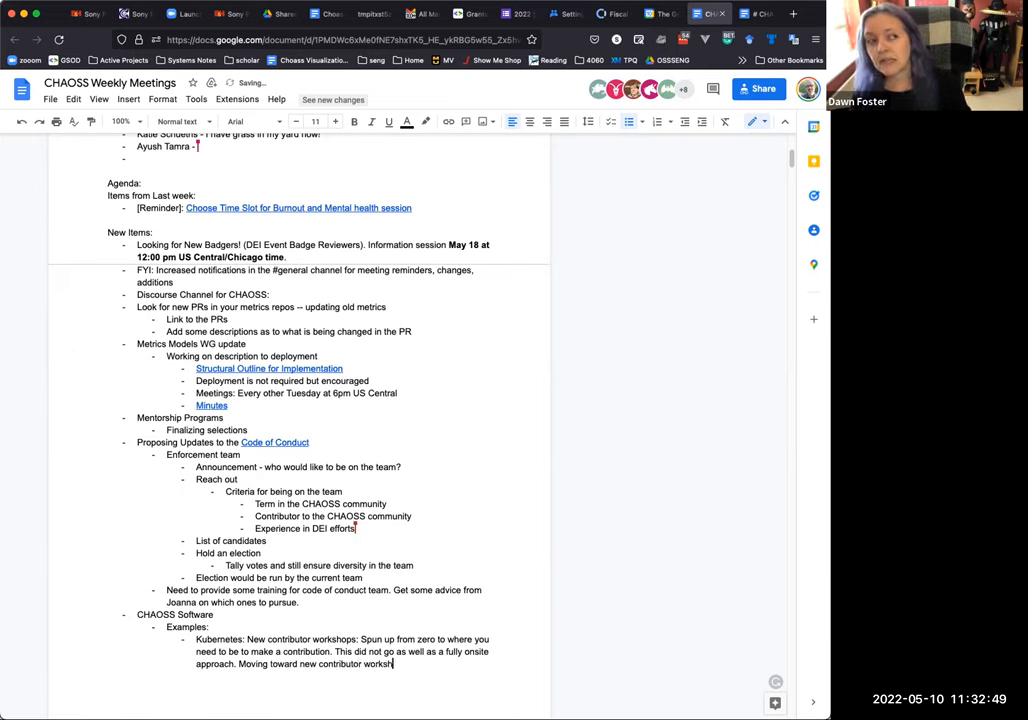
{"action": "type", "text": "ops on"}
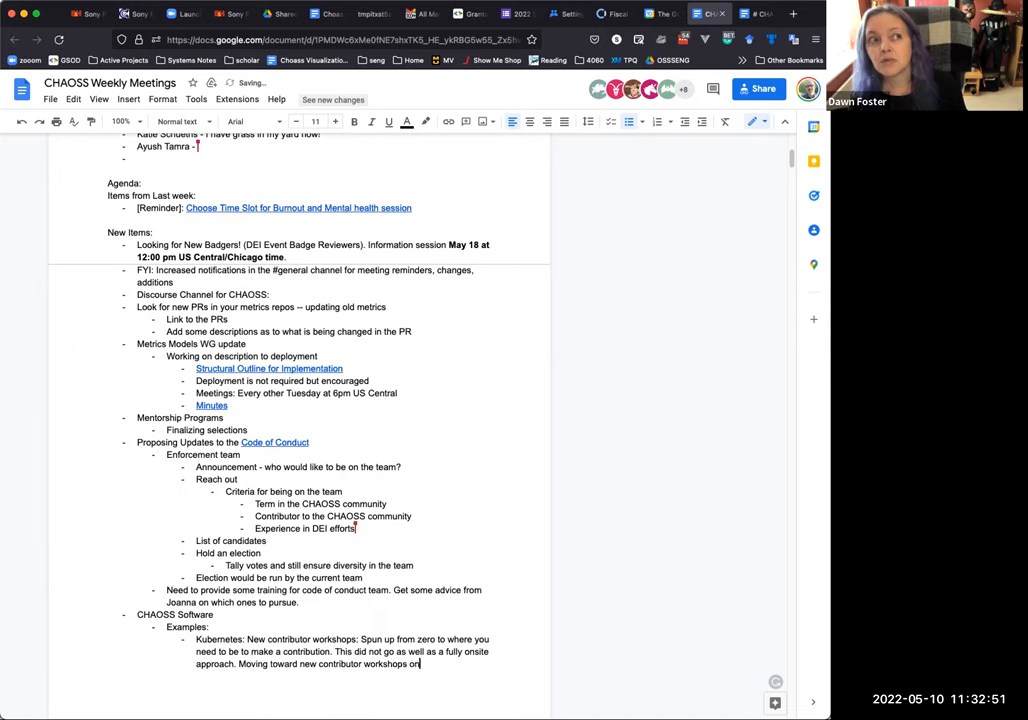
{"action": "type", "text": "line."}
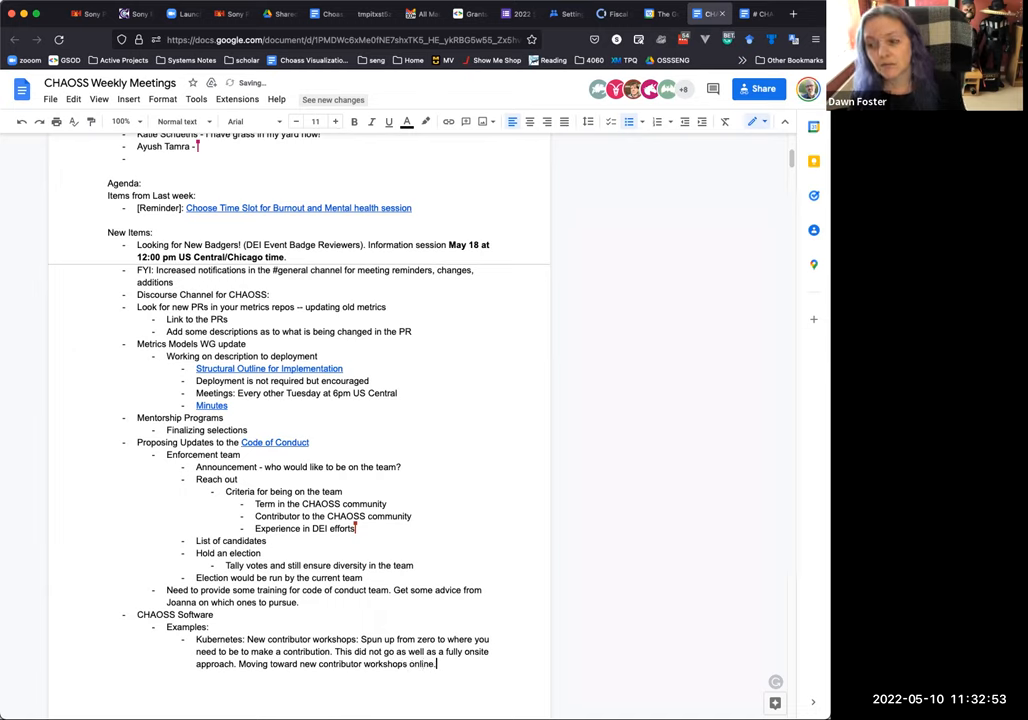
{"action": "type", "text": "The design is to get people start"}
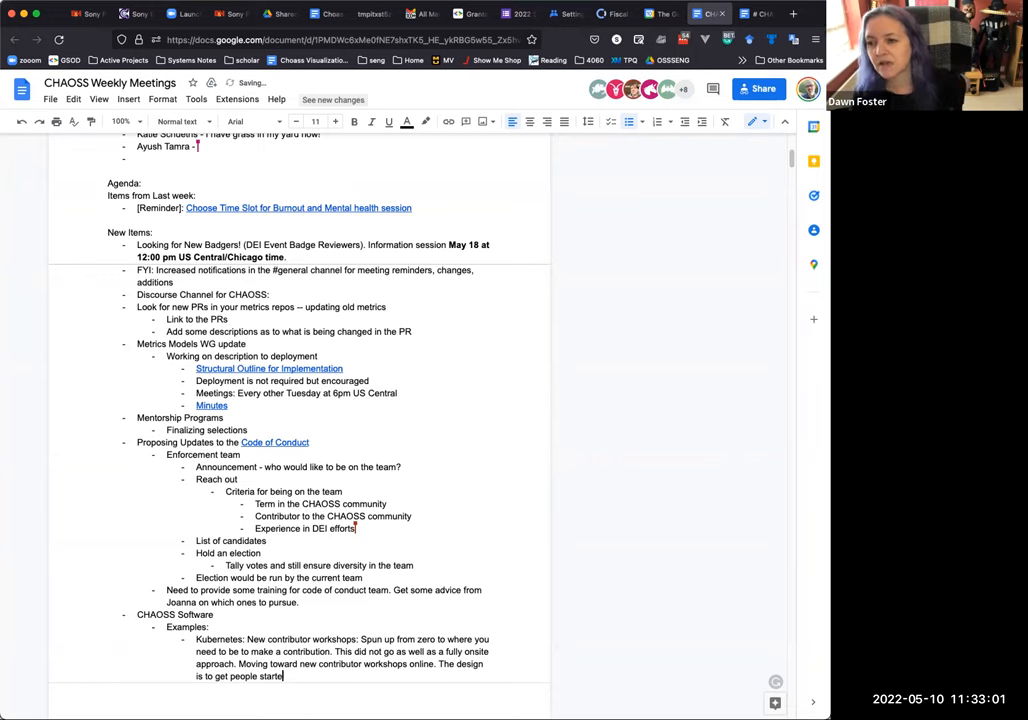
Finish the ground-up design sentence and name SIG-CONTRIBUTOR-EXPERIENCE as the Kubernetes example
{"action": "type", "text": "ed from the ground up."}
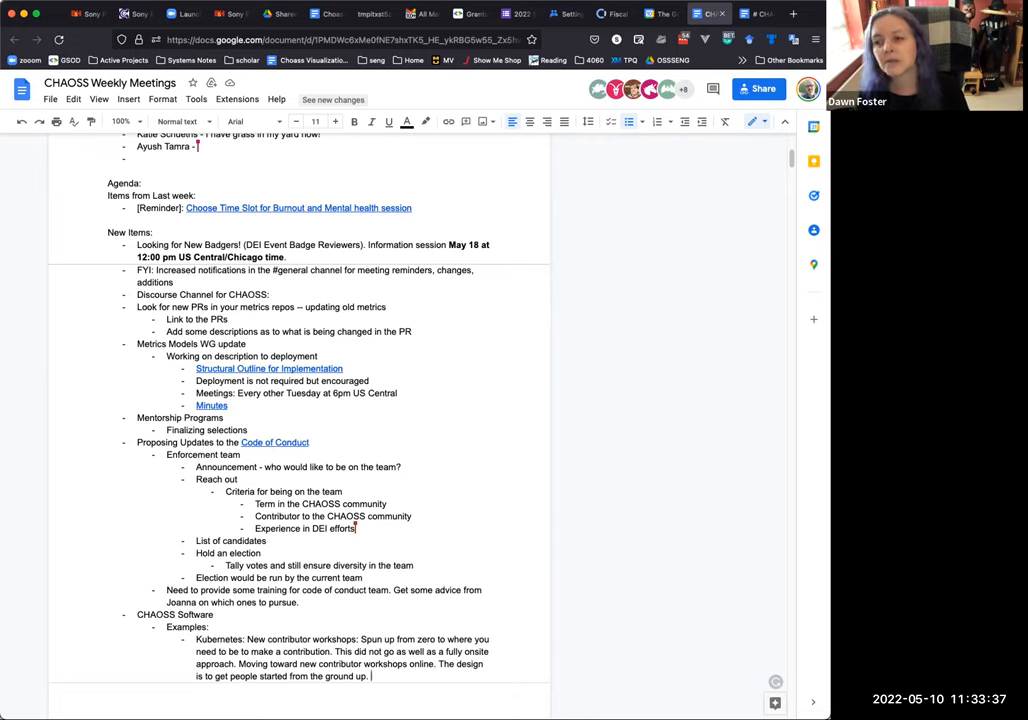
{"action": "type", "text": "SIG-"}
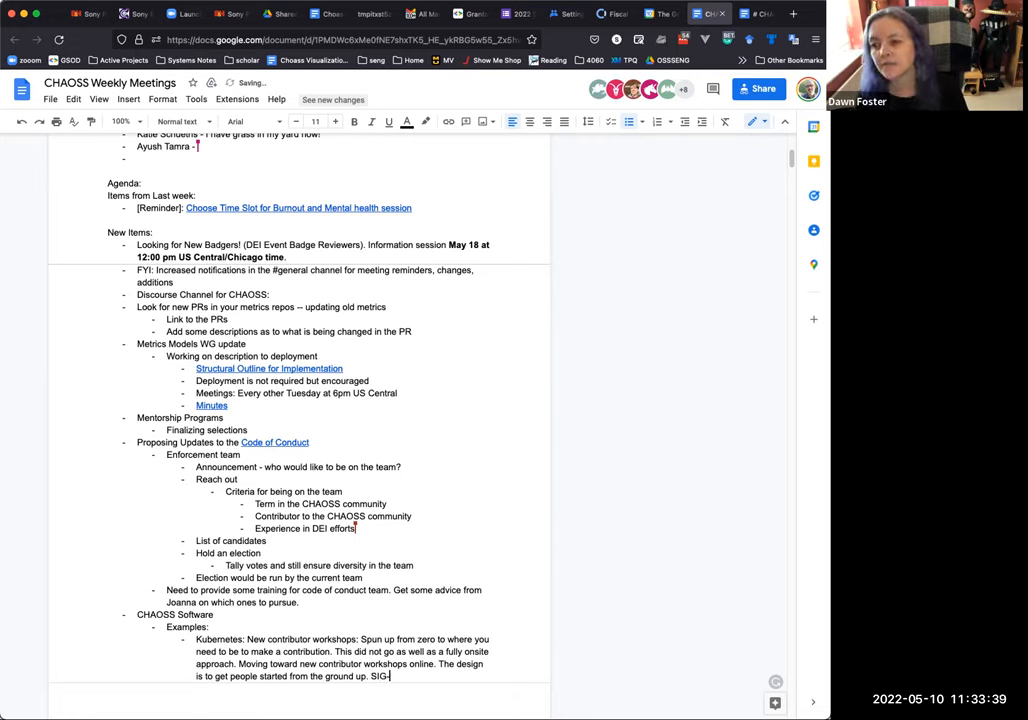
{"action": "type", "text": "CONTRIBUTOR"}
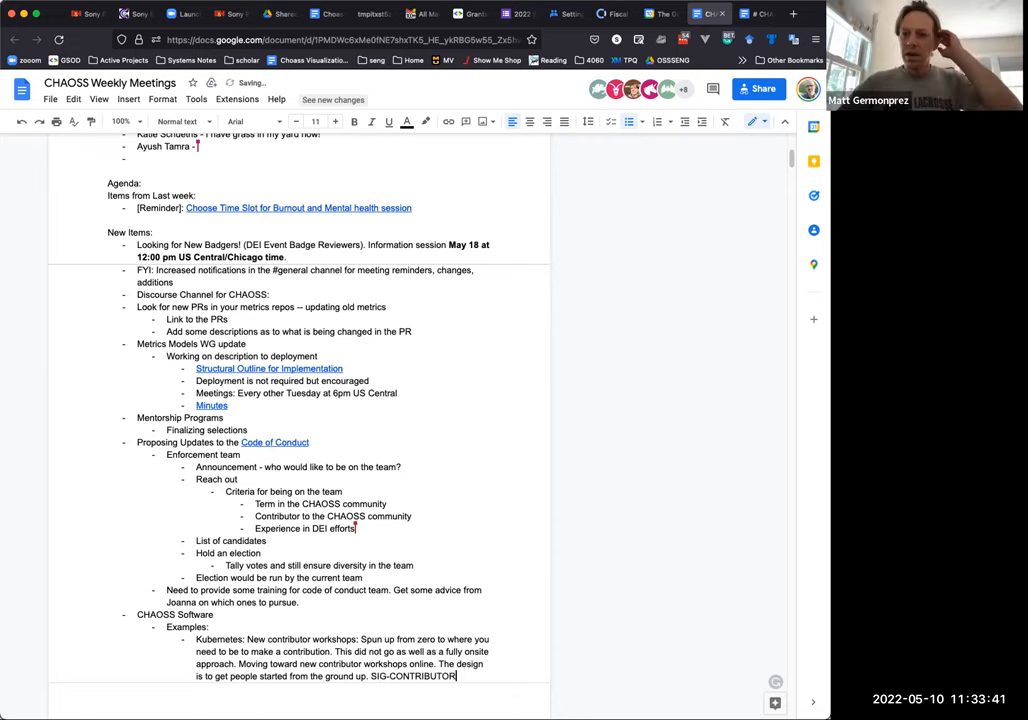
{"action": "type", "text": "-EXPERIENCE is the example in Kubernetes"}
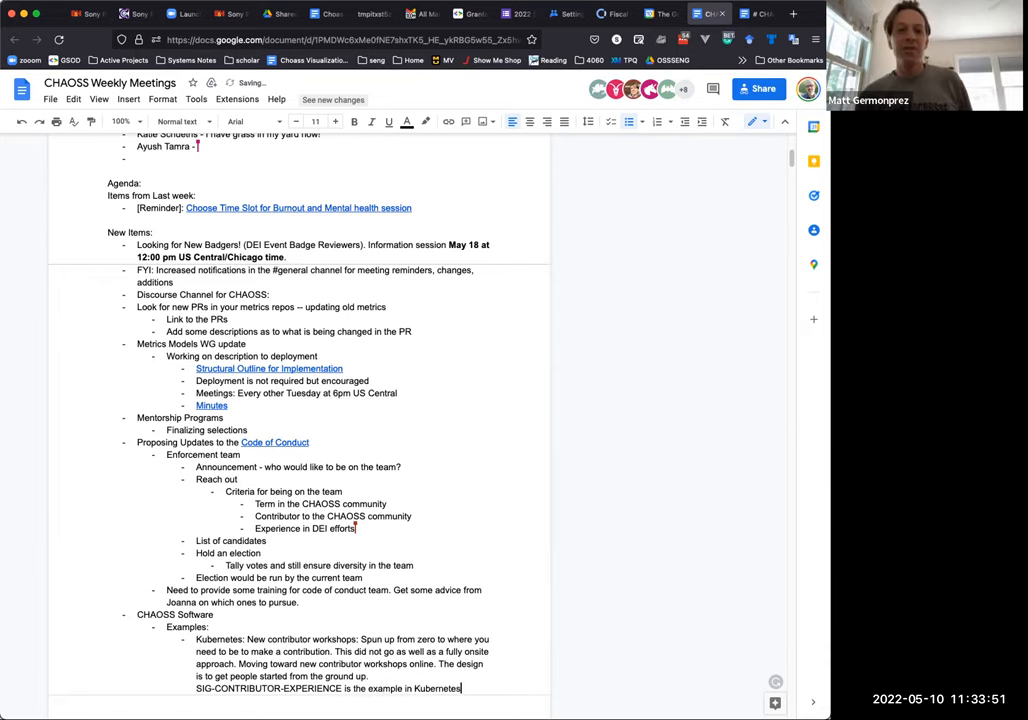
{"action": "type", "text": "Perhap"}
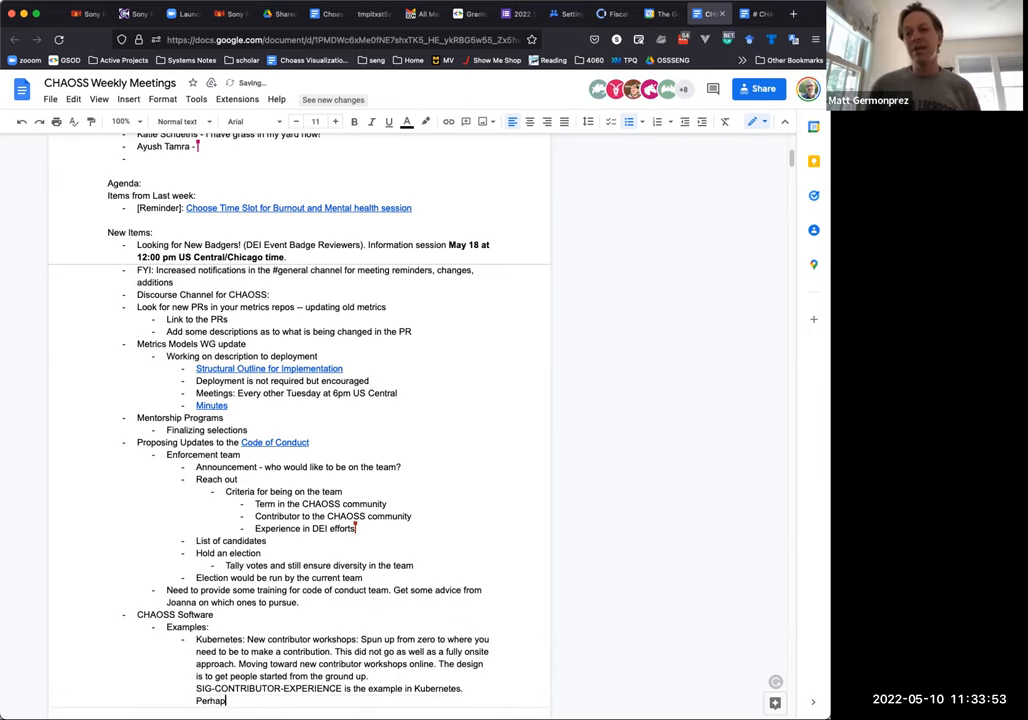